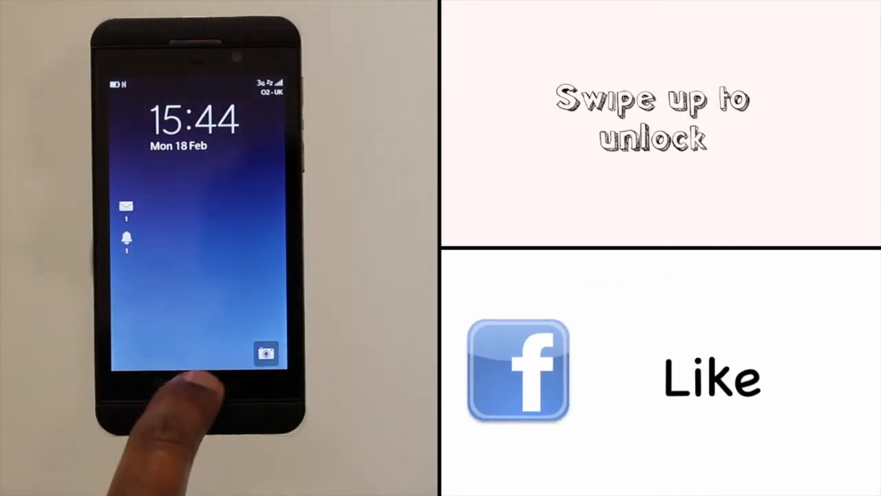
Unlock the phone and launch the Calendar app to Monday, 18 February 2013
{"action": "left_click_drag", "start_coordinate": [200, 393], "coordinate": [200, 137]}
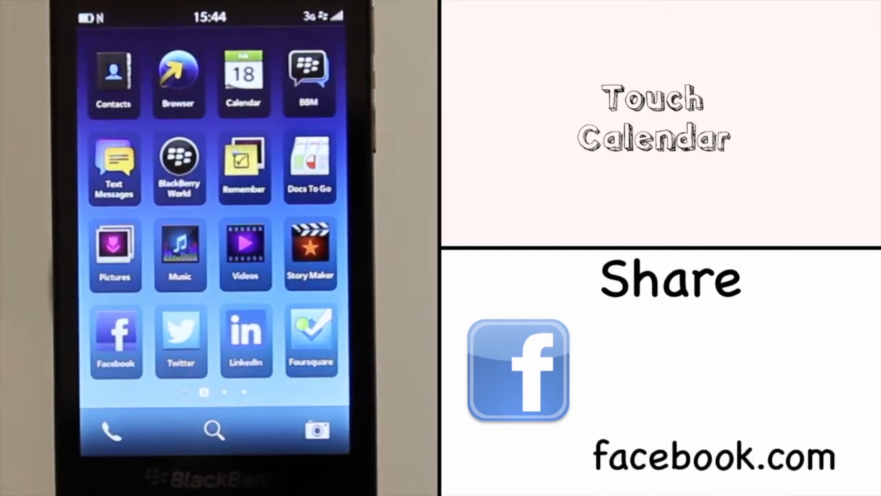
{"action": "left_click", "coordinate": [243, 79]}
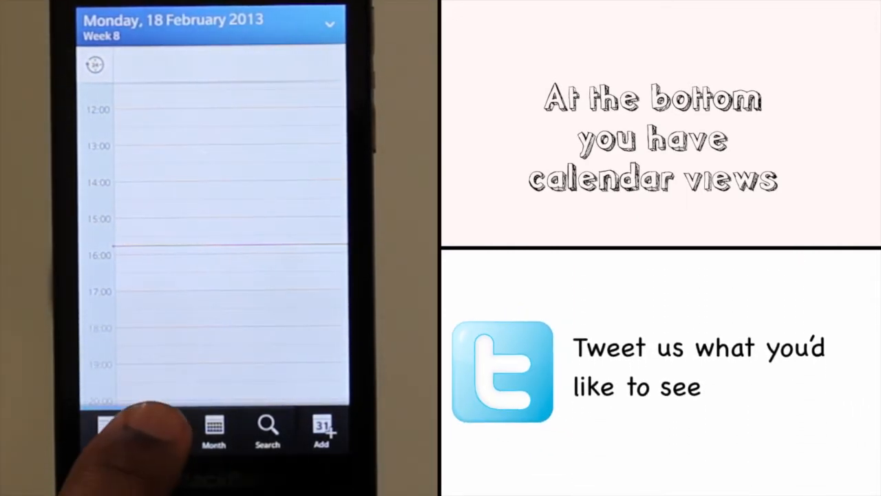
Switch the calendar through week view to the February 2013 month grid
{"action": "left_click", "coordinate": [159, 430]}
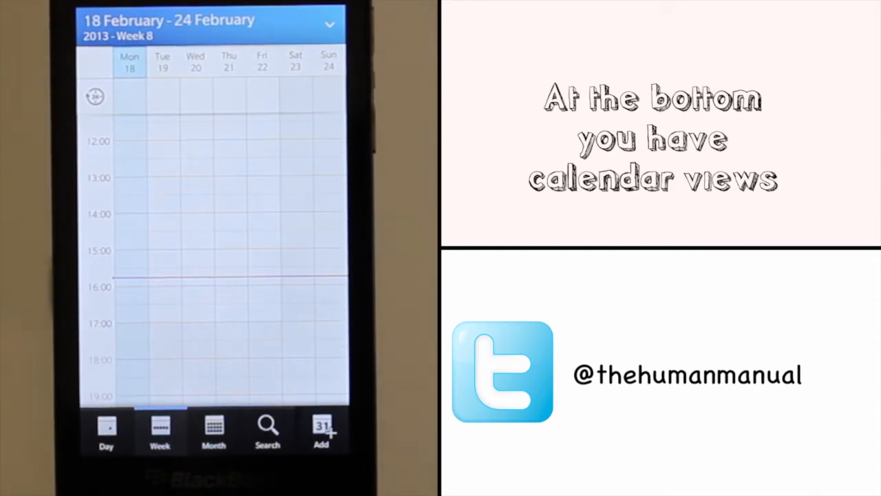
{"action": "left_click", "coordinate": [213, 427]}
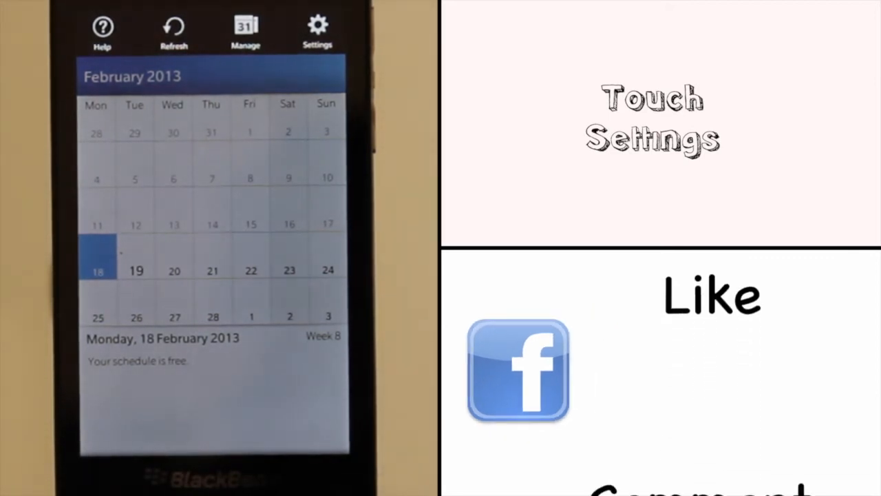
In Settings > General, open Default Calendar View and pick from Day, Week, Month, Most Recent
{"action": "left_click", "coordinate": [317, 28]}
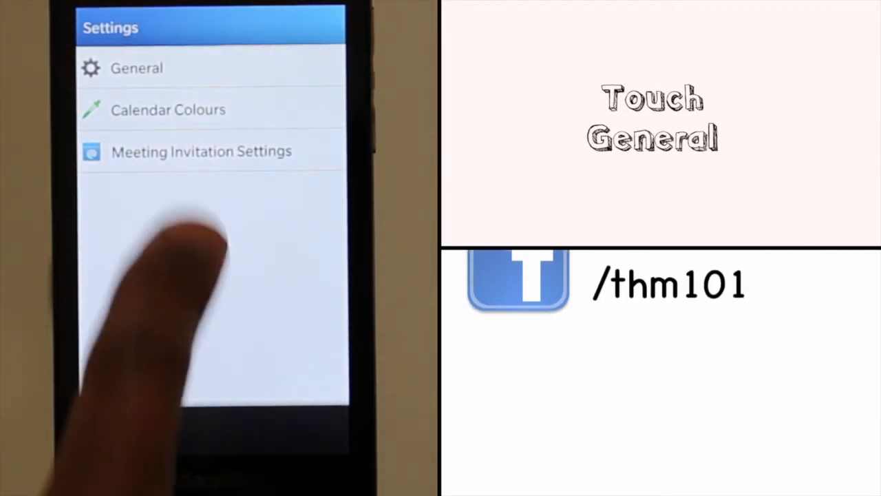
{"action": "left_click", "coordinate": [136, 67]}
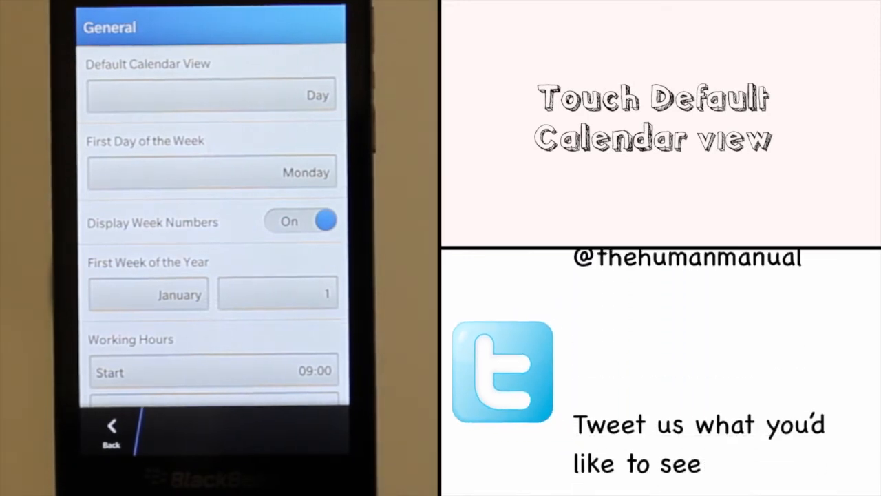
{"action": "left_click", "coordinate": [210, 95]}
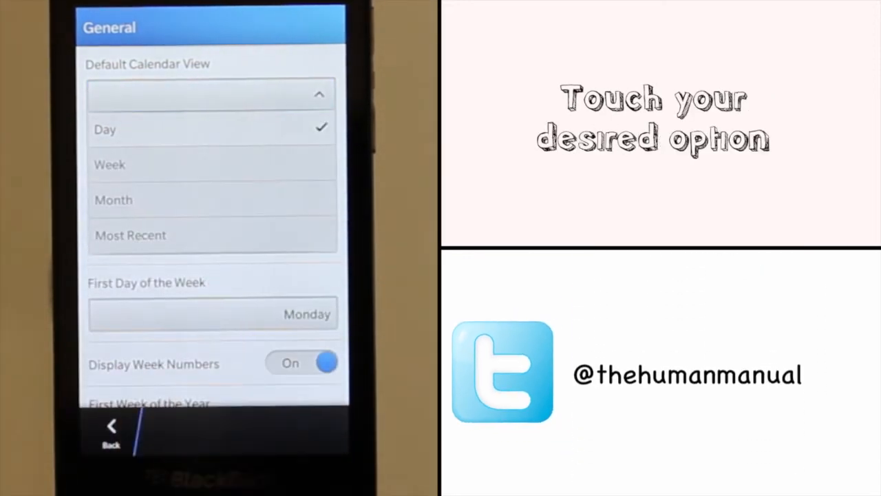
{"action": "left_click", "coordinate": [114, 200]}
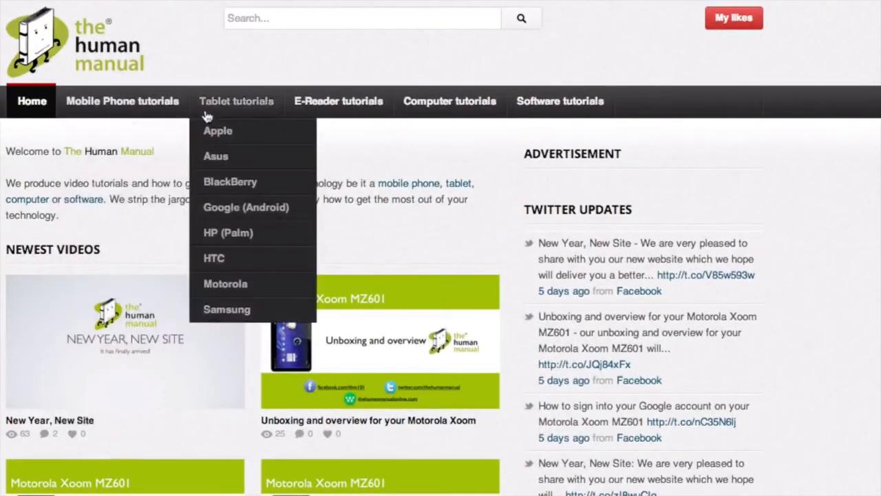
{"action": "mouse_move", "coordinate": [449, 101]}
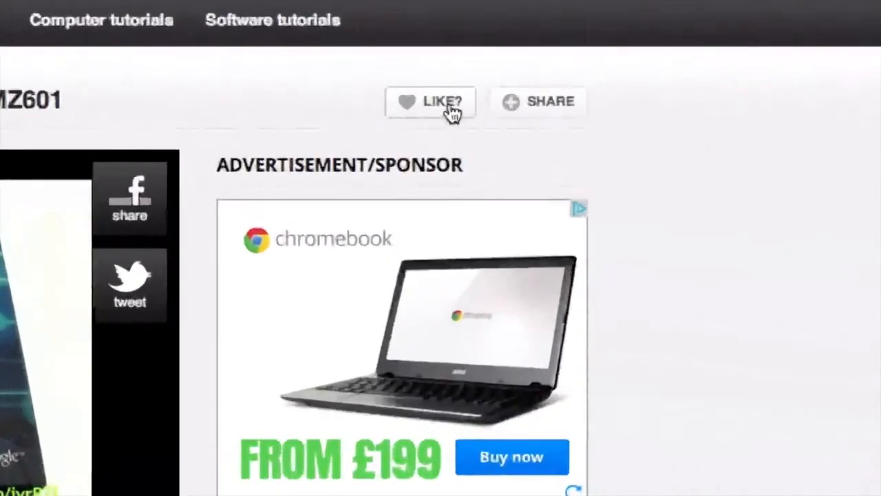
Like the tutorial video and type the comment "Loved the video thanks."
{"action": "left_click", "coordinate": [537, 102]}
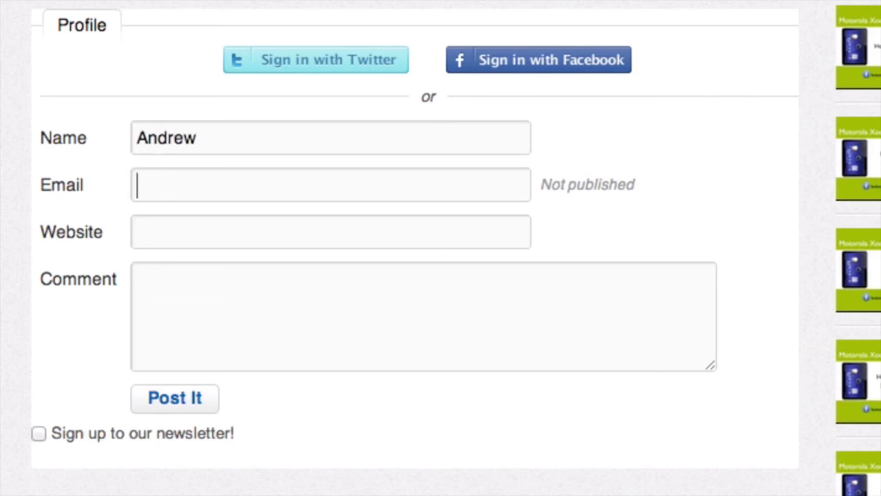
{"action": "type", "text": "Loved the video thanks. H"}
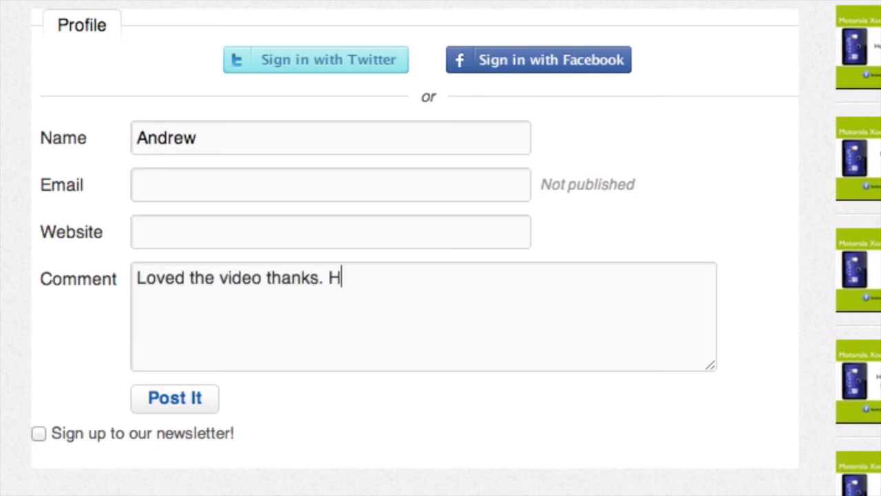